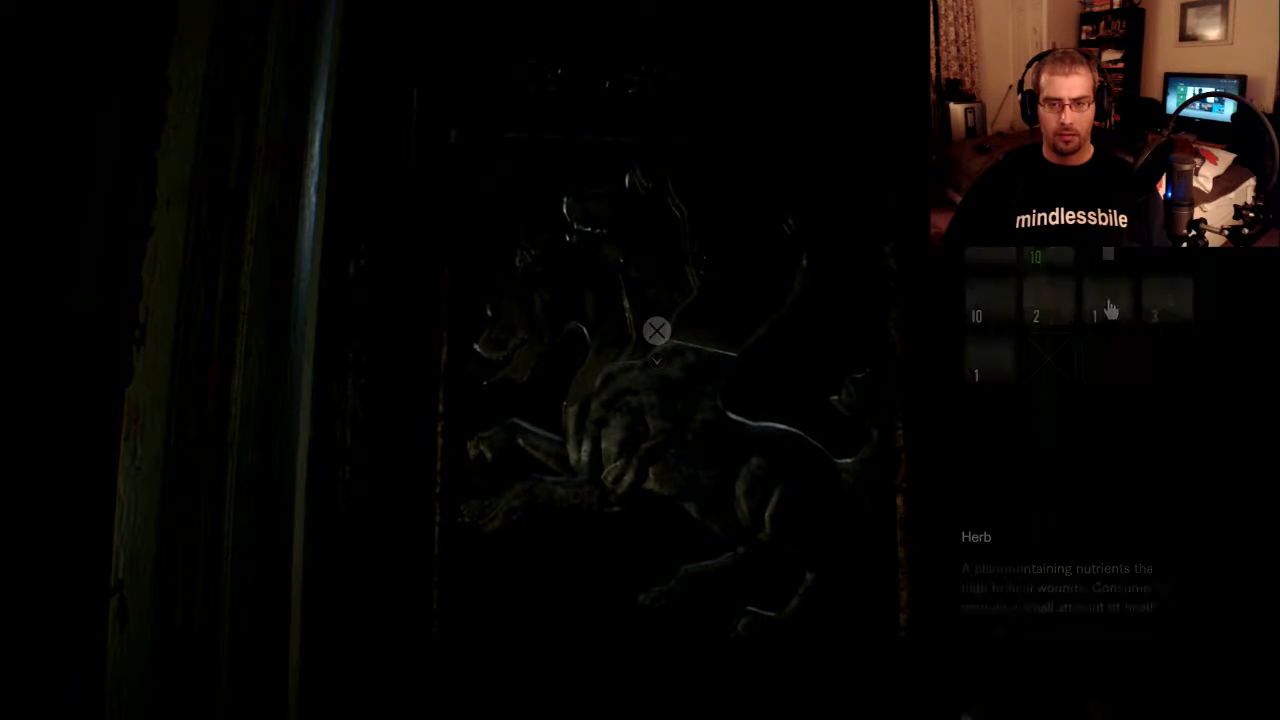
click(1108, 300)
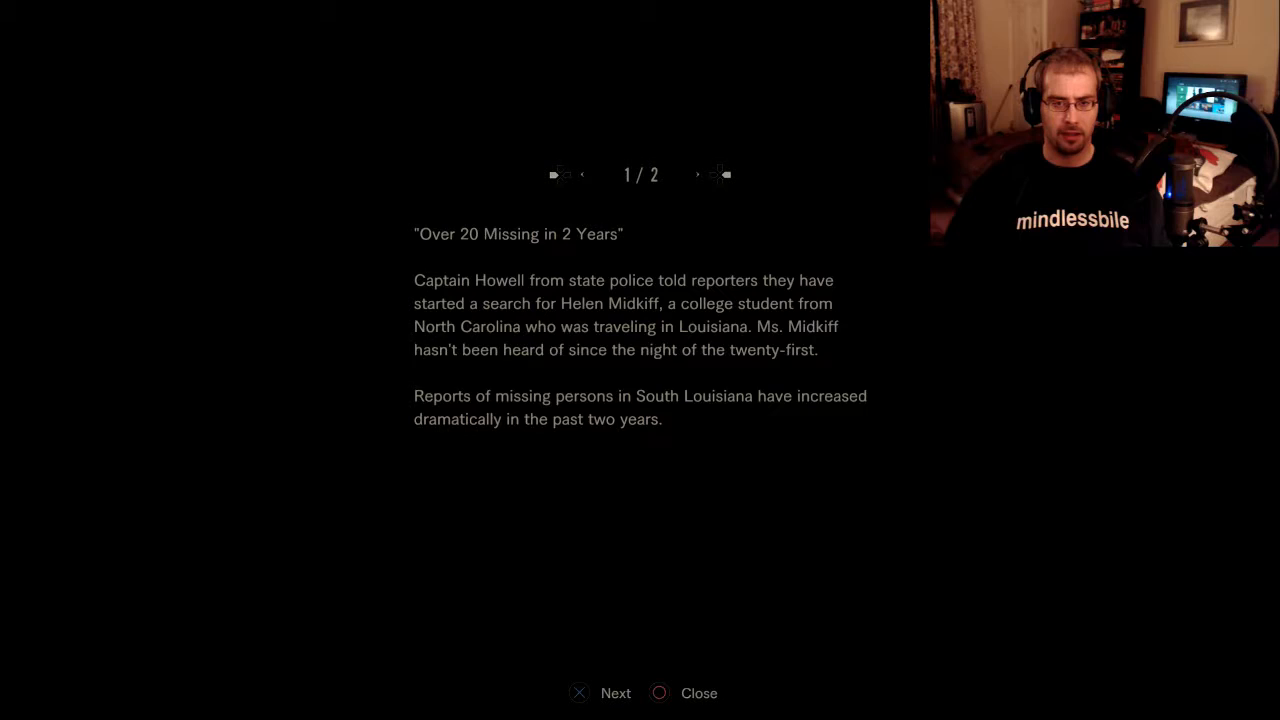
click(578, 693)
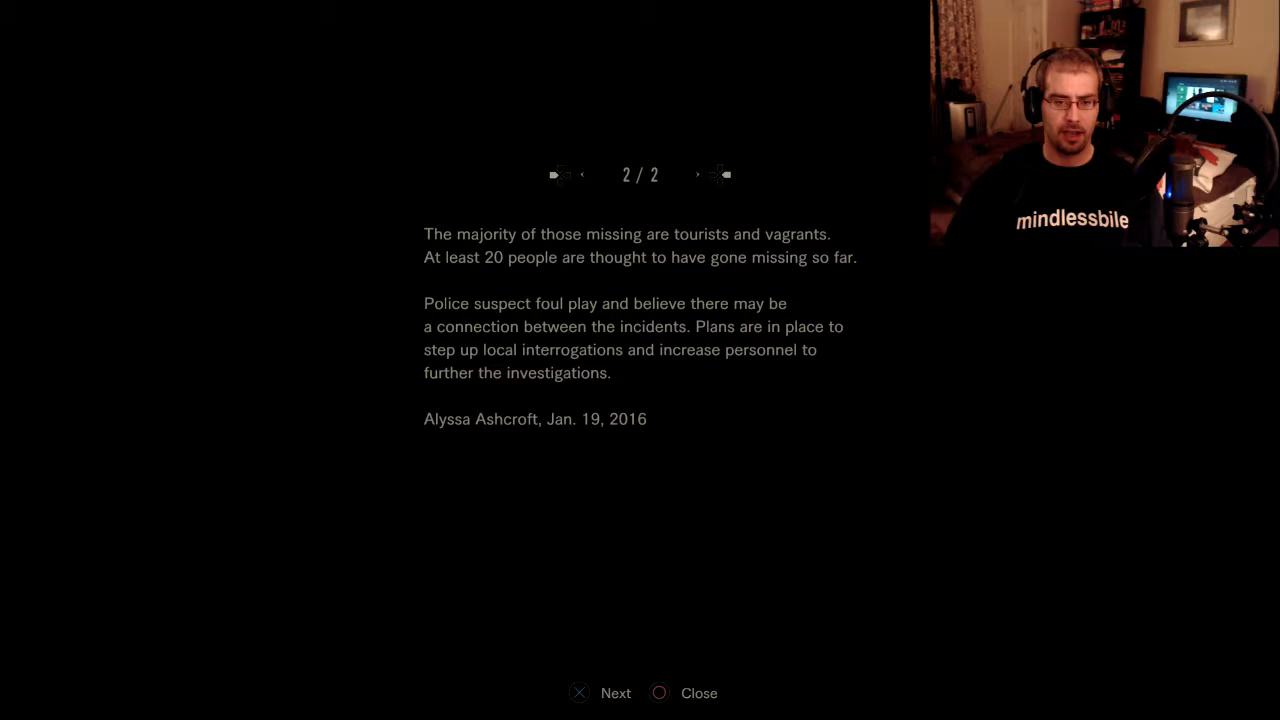
click(658, 692)
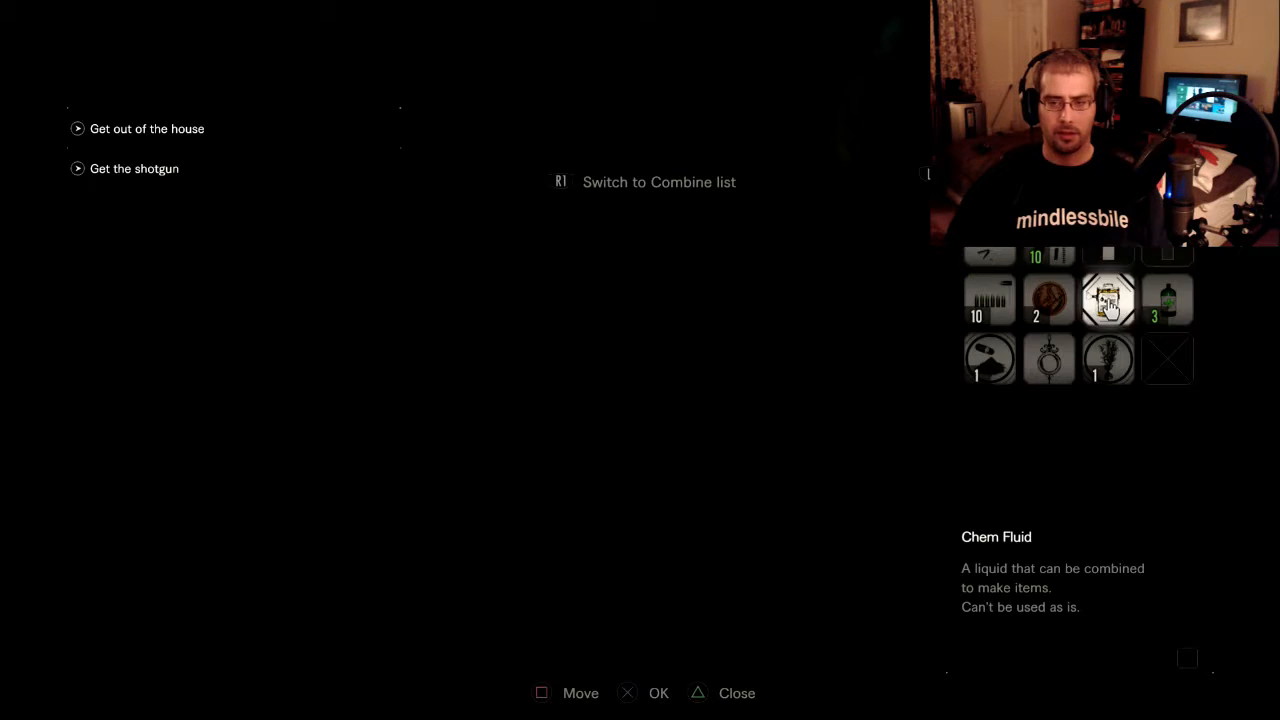
click(1108, 358)
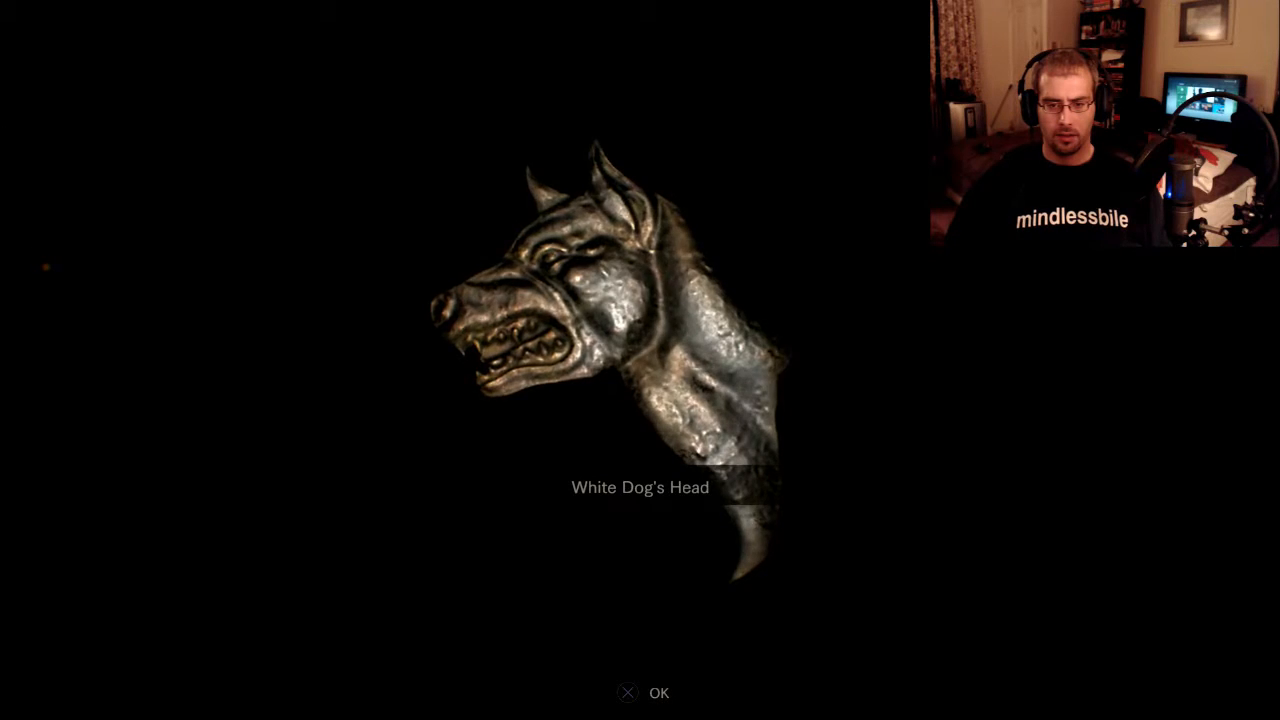
click(659, 692)
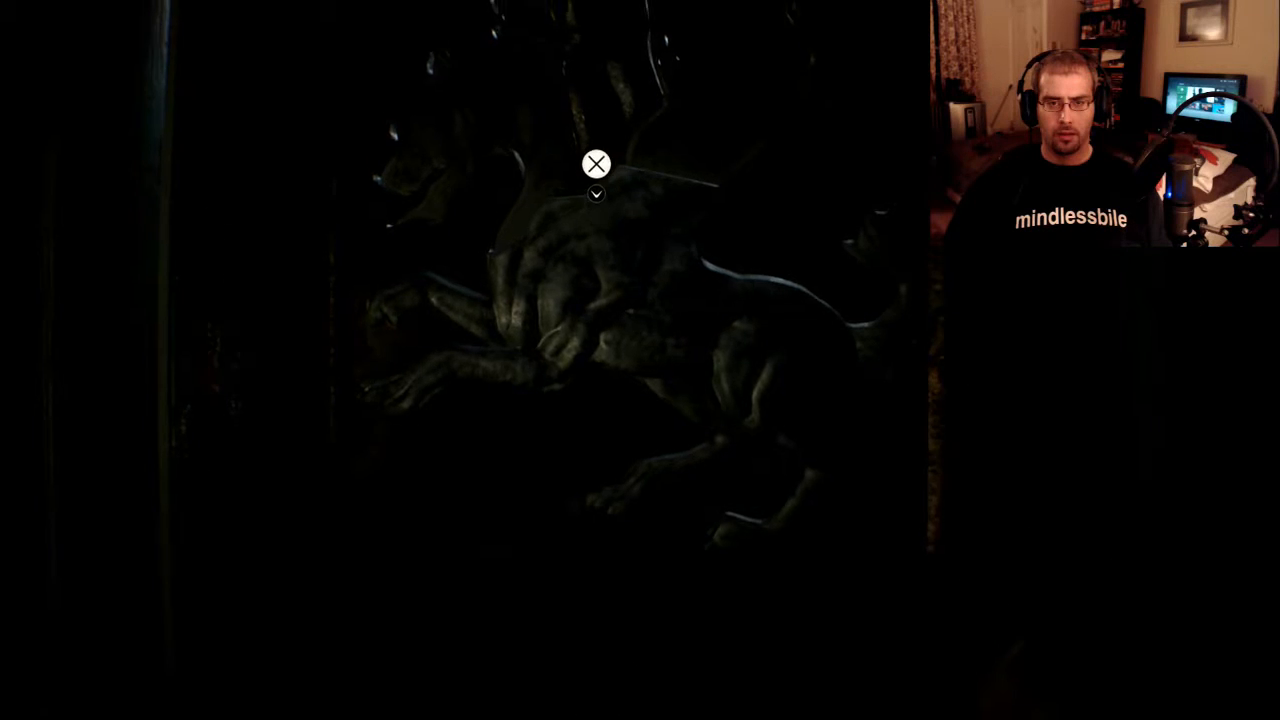
click(596, 163)
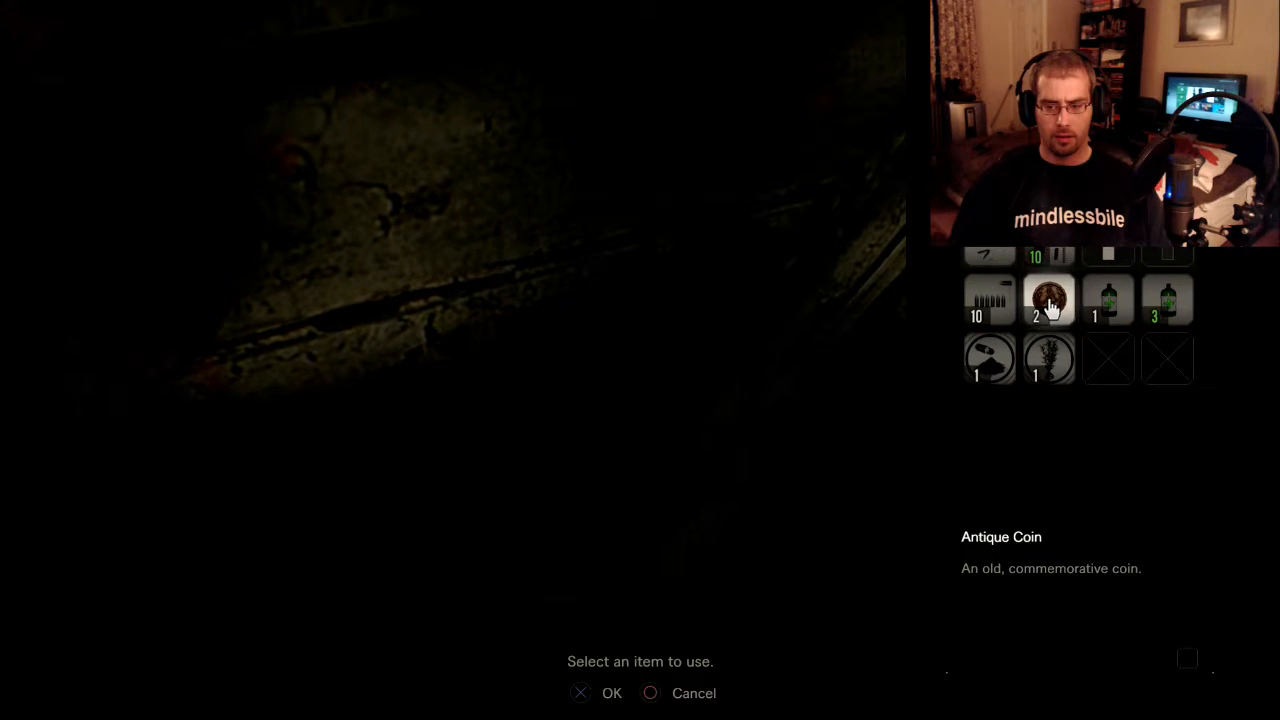
click(595, 693)
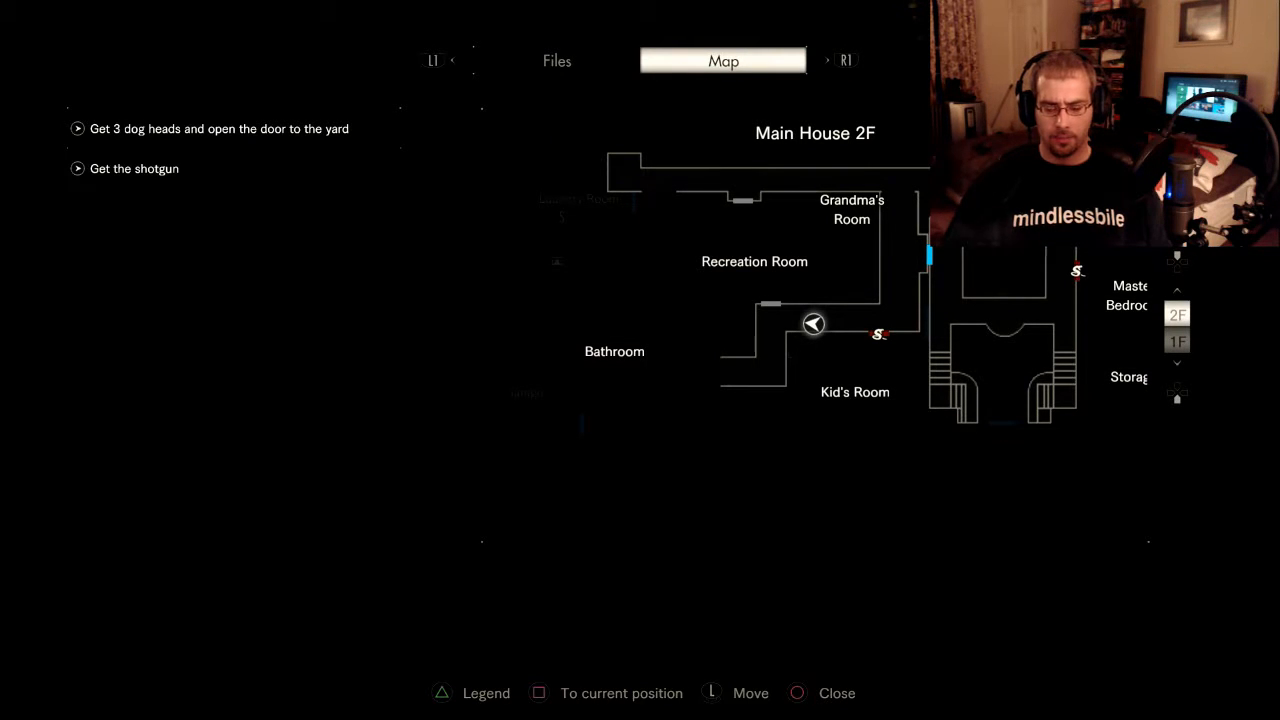
key(circle)
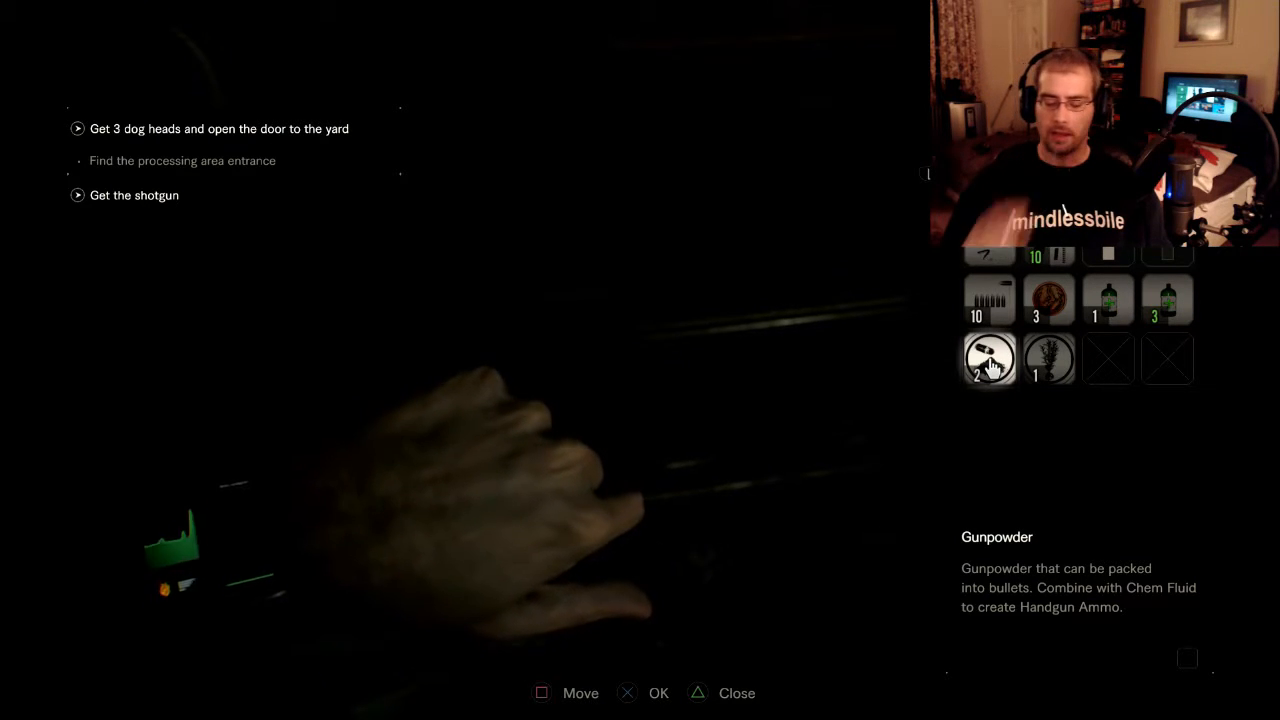
key(x)
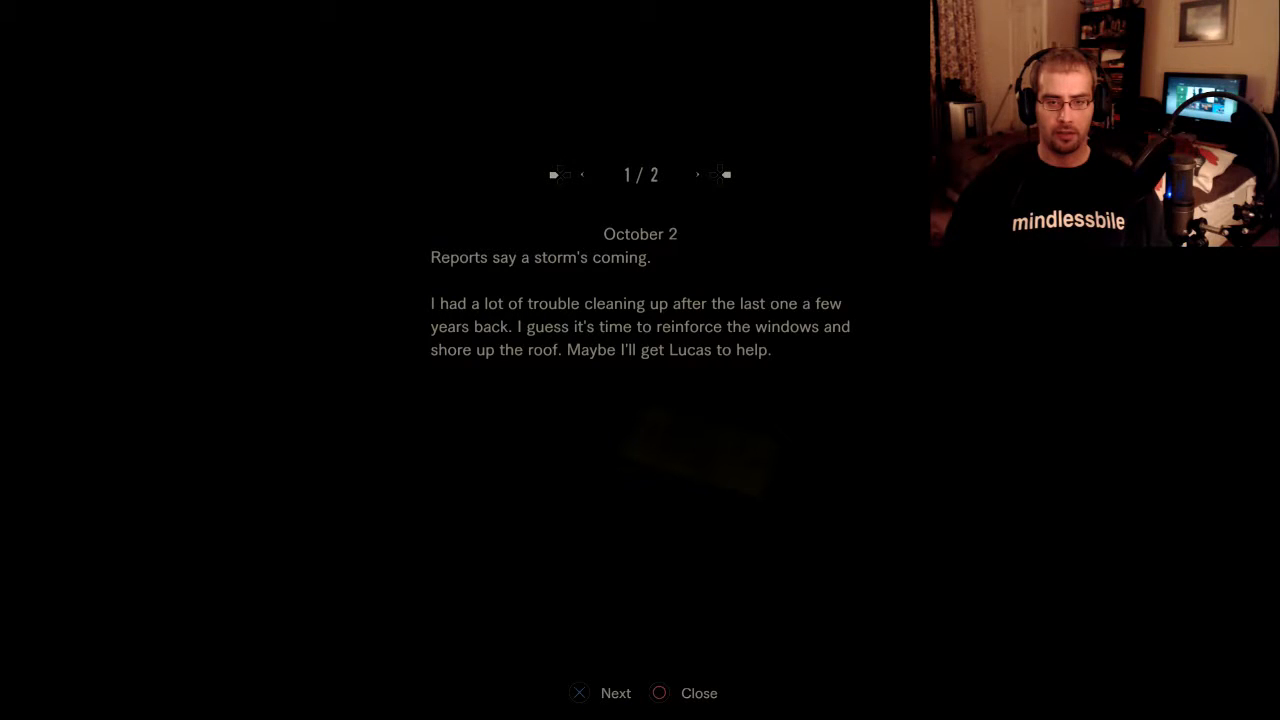
click(578, 692)
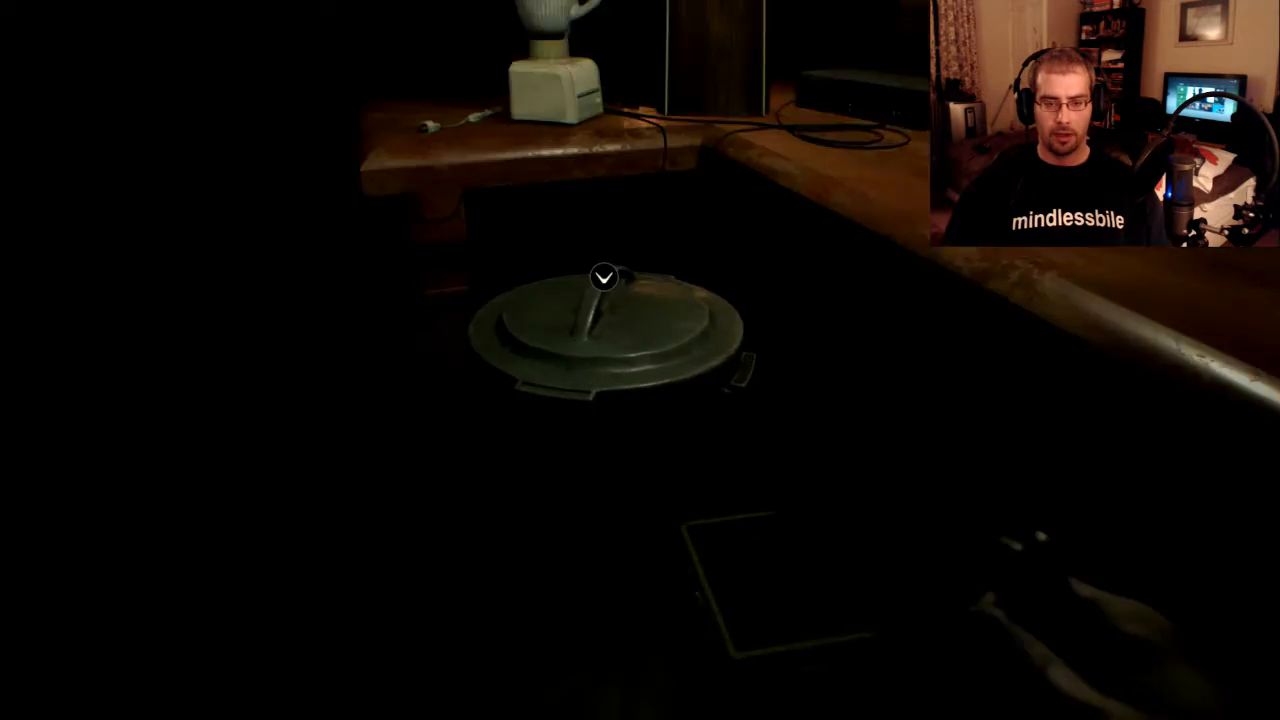
mouse_move(603, 278)
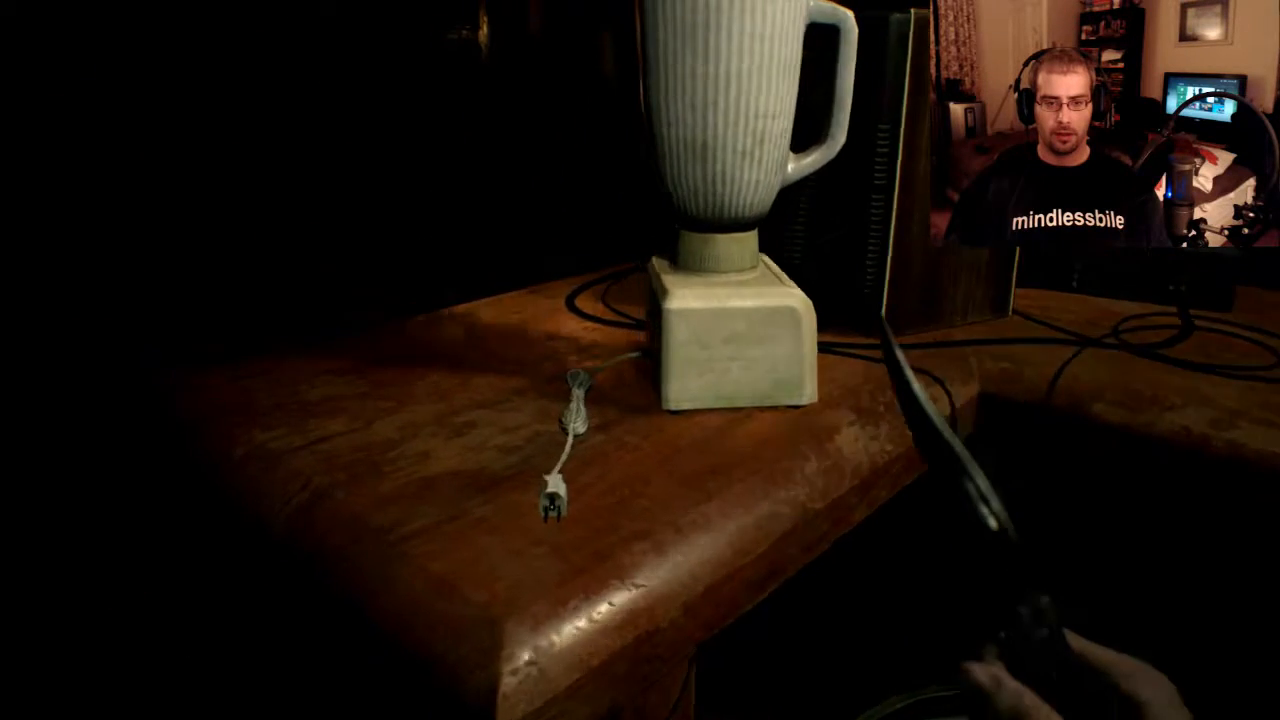